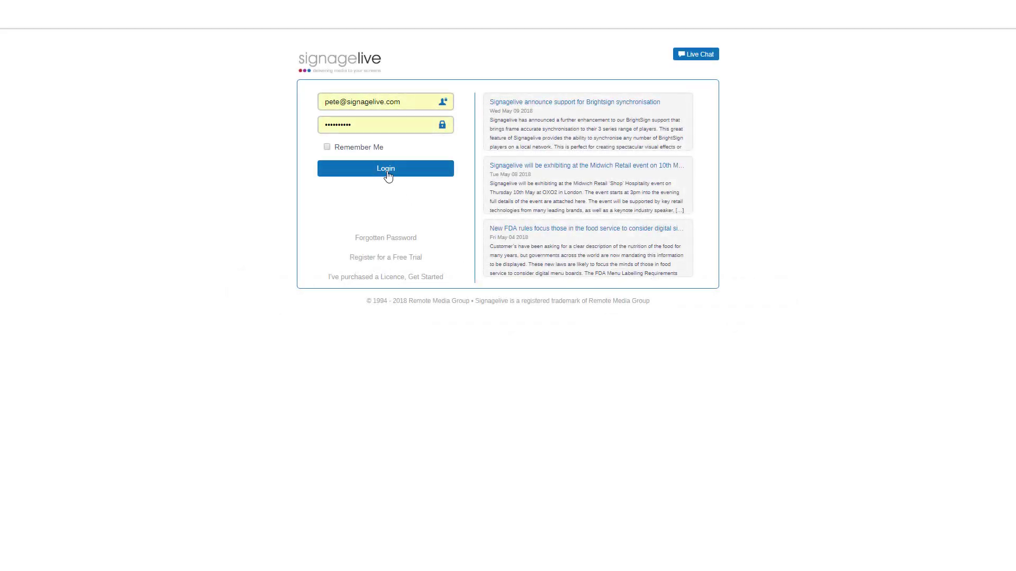
# Log in with the pre-filled credentials to load the Player Dashboard
pyautogui.click(385, 168)
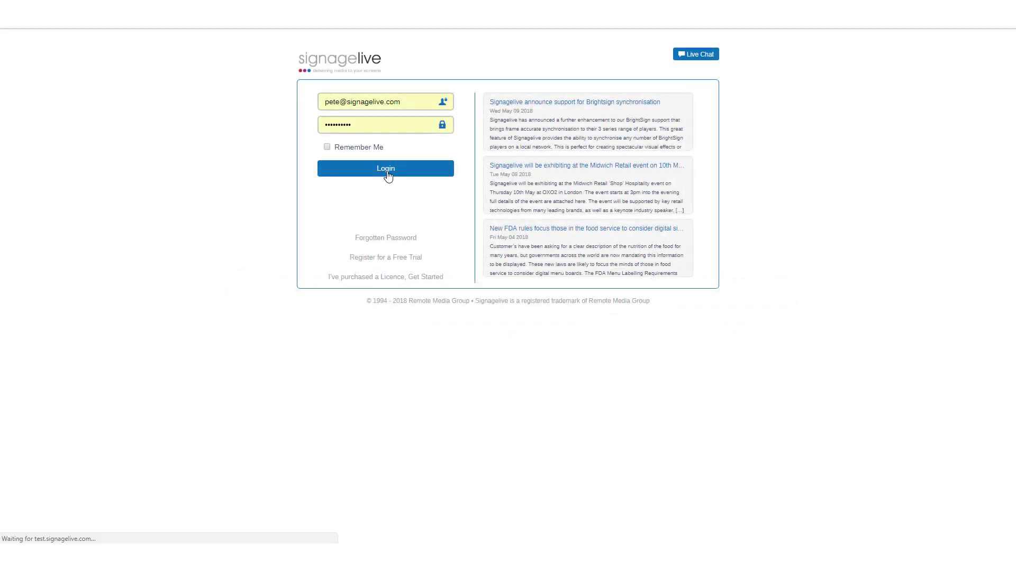
pyautogui.click(385, 168)
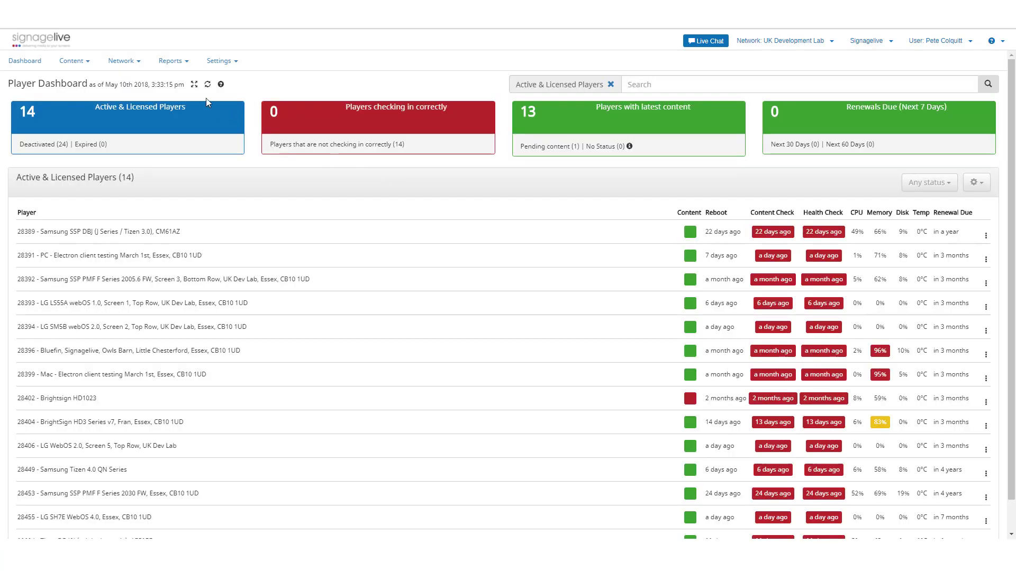
# Go to Network > Sync Groups and show the create-new options
pyautogui.click(121, 60)
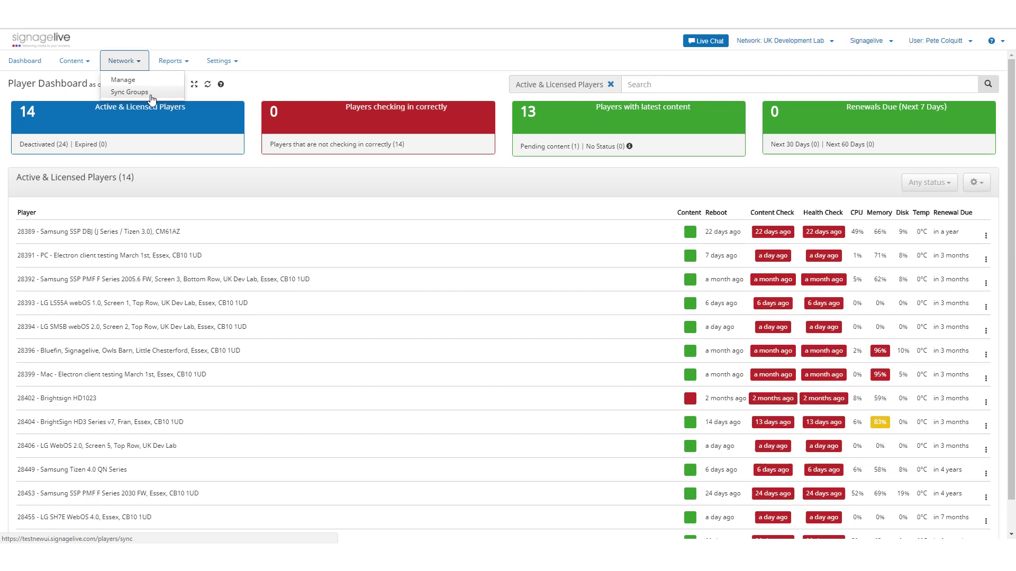
pyautogui.click(130, 93)
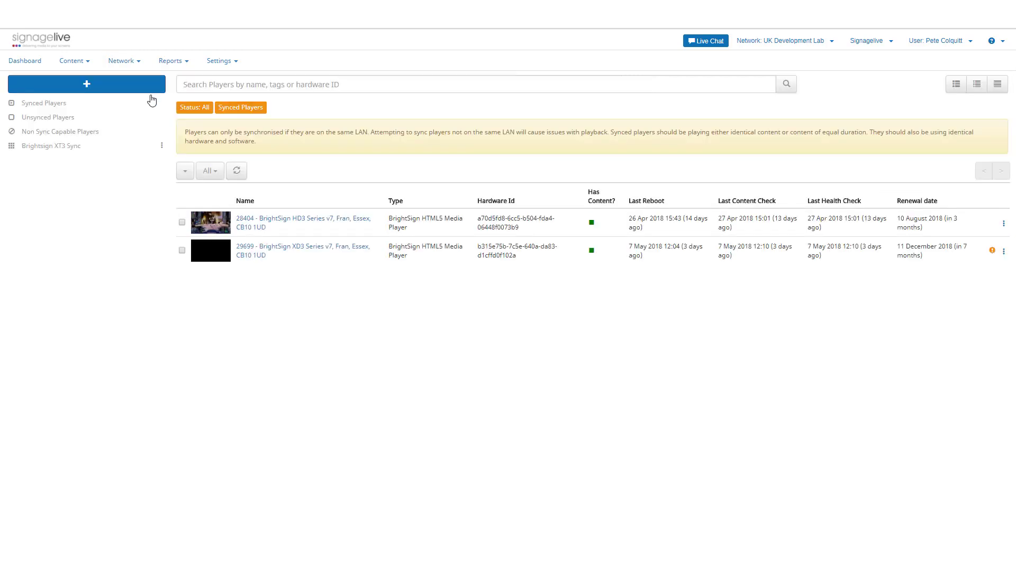
pyautogui.moveTo(95, 91)
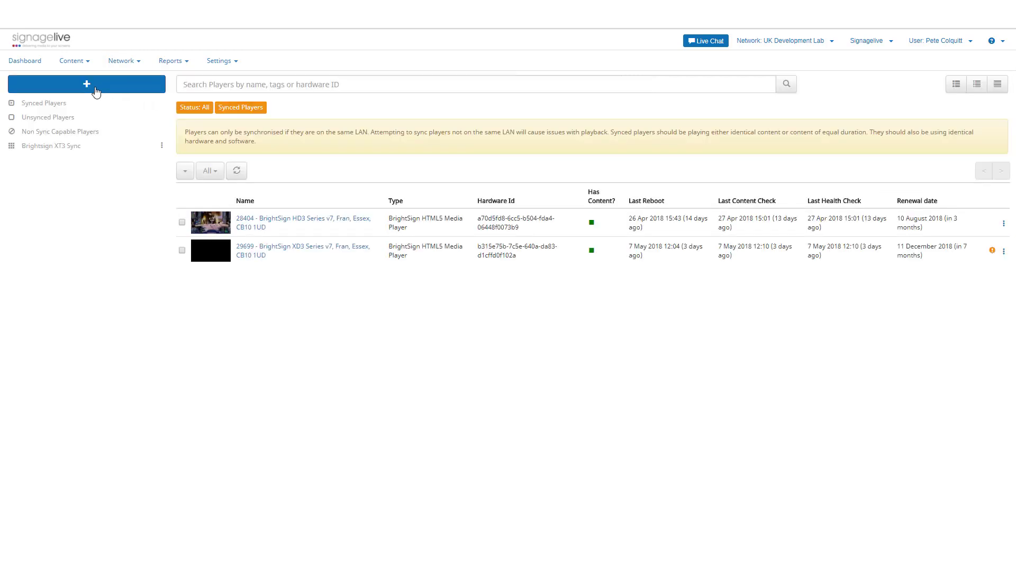
pyautogui.click(87, 85)
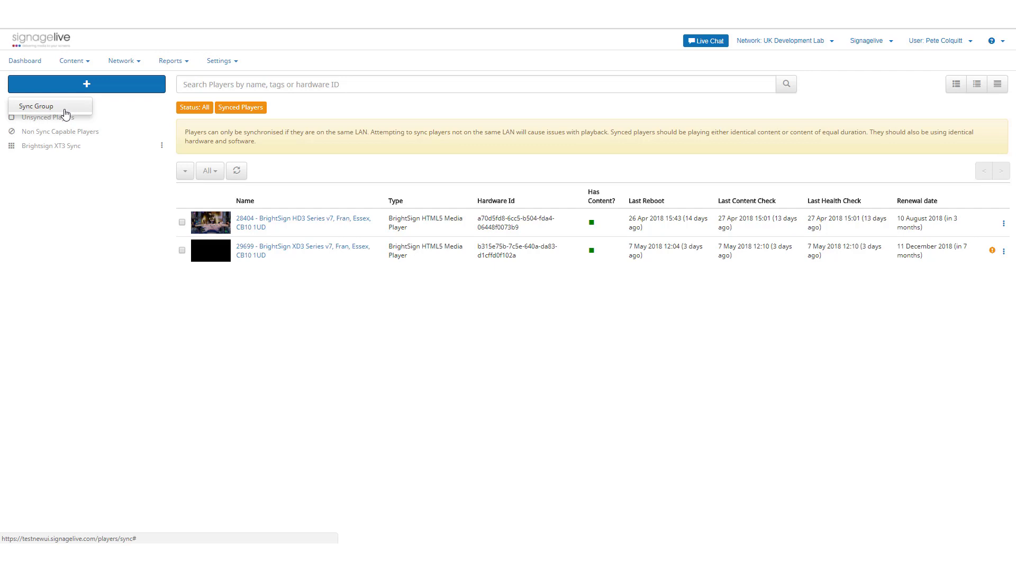
# Create and save a sync group named 'Tizen Sync Group'
pyautogui.click(35, 107)
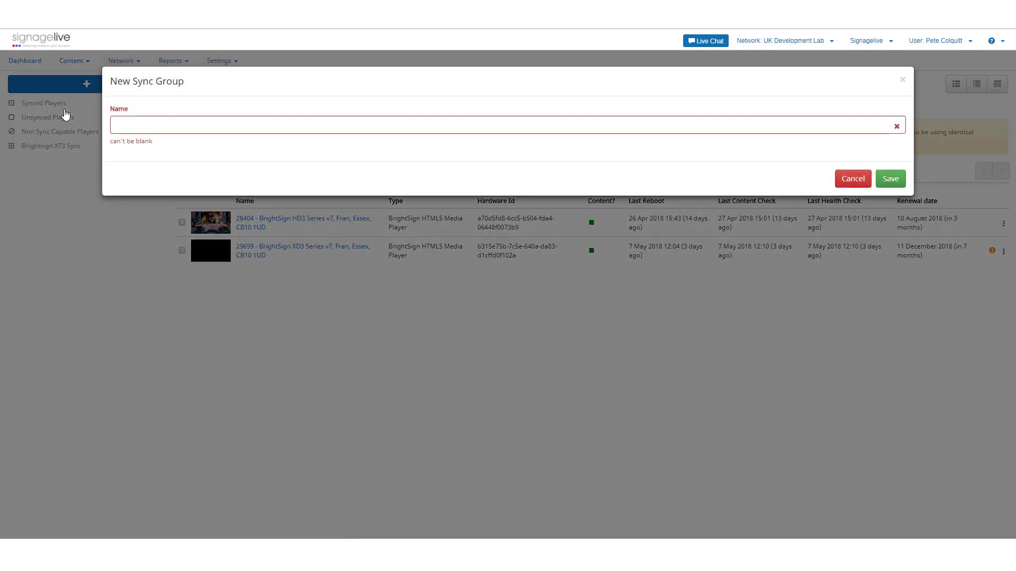
pyautogui.write('Tizen')
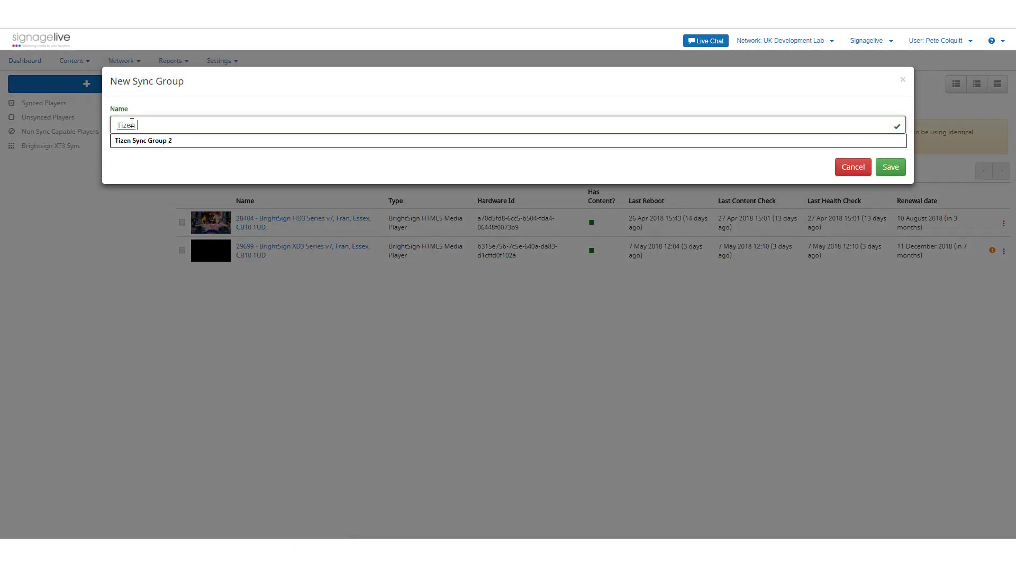
pyautogui.write('Sync Group')
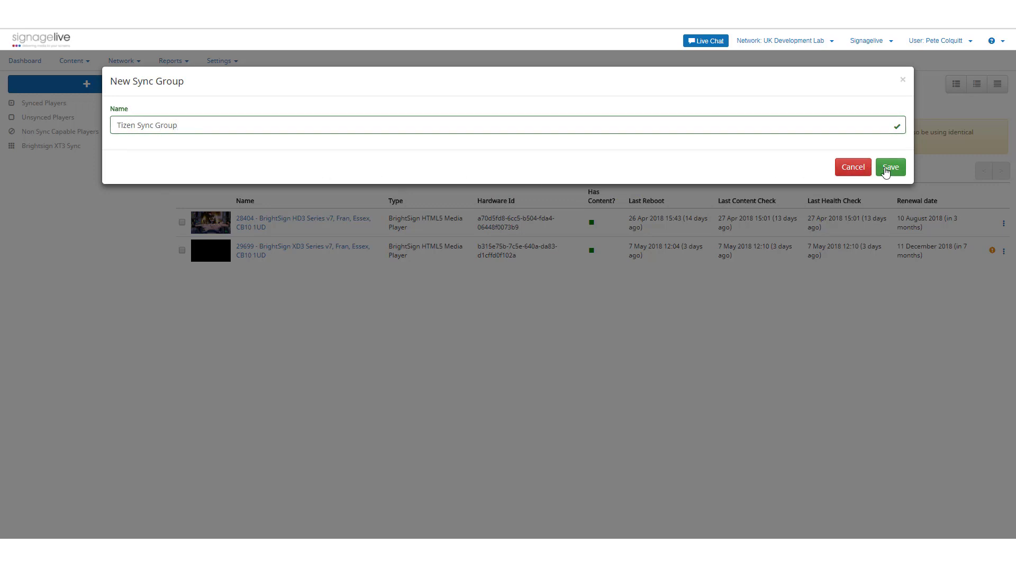
pyautogui.click(890, 167)
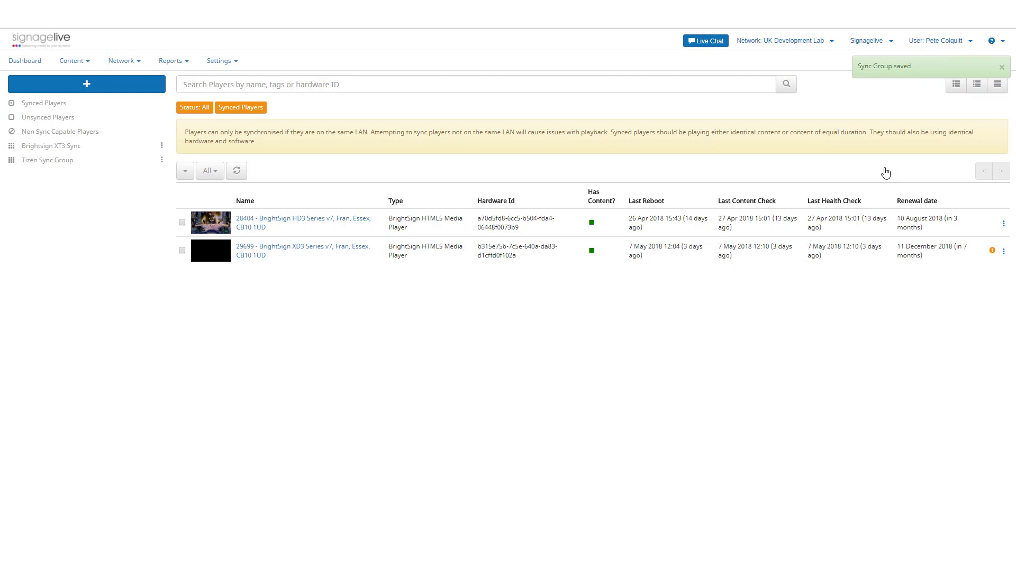
pyautogui.moveTo(862, 174)
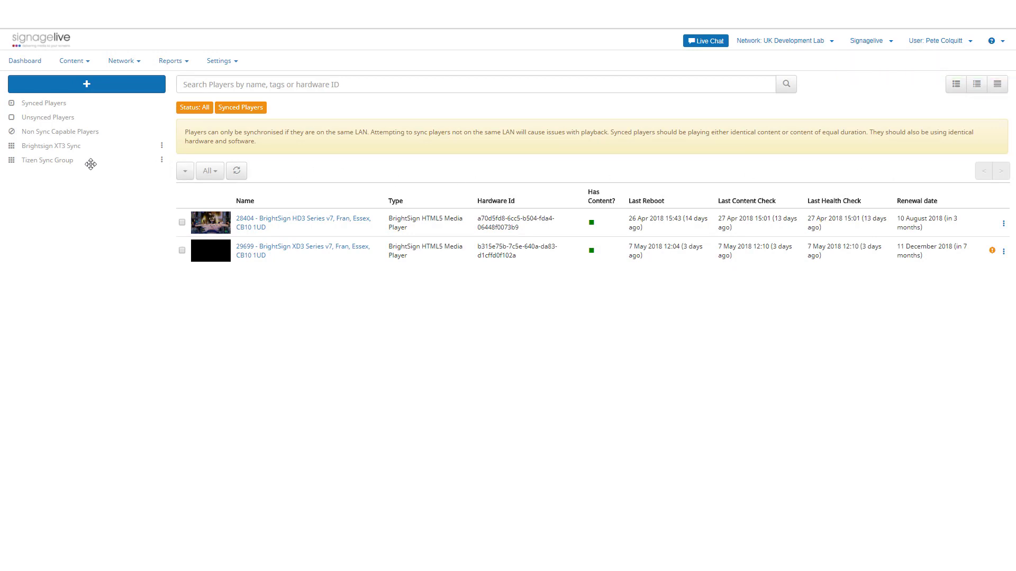
# Filter unsynced players by 'tizen' and add players 28389 and 29834 to Tizen Sync Group
pyautogui.click(49, 117)
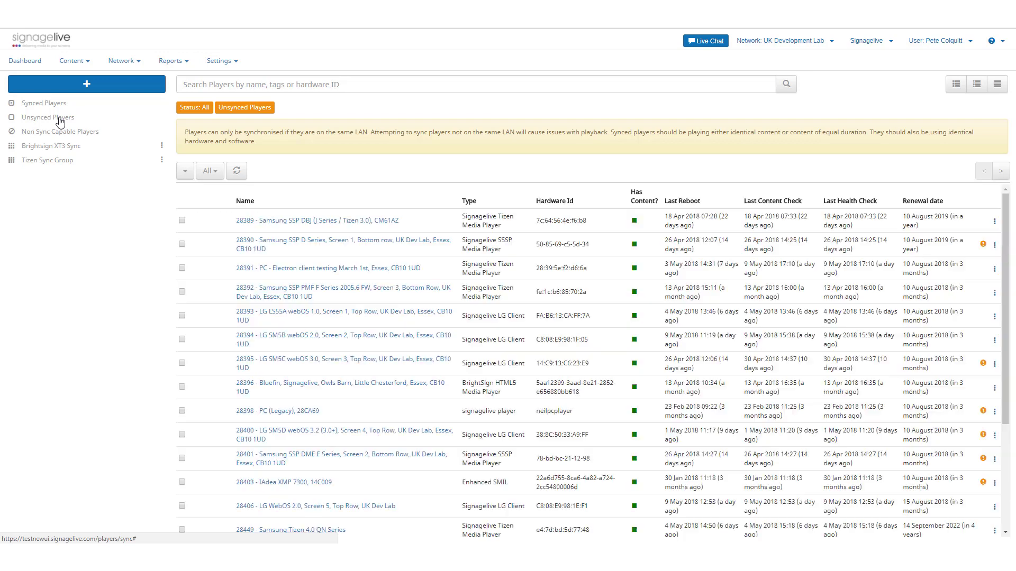
pyautogui.write('tizen')
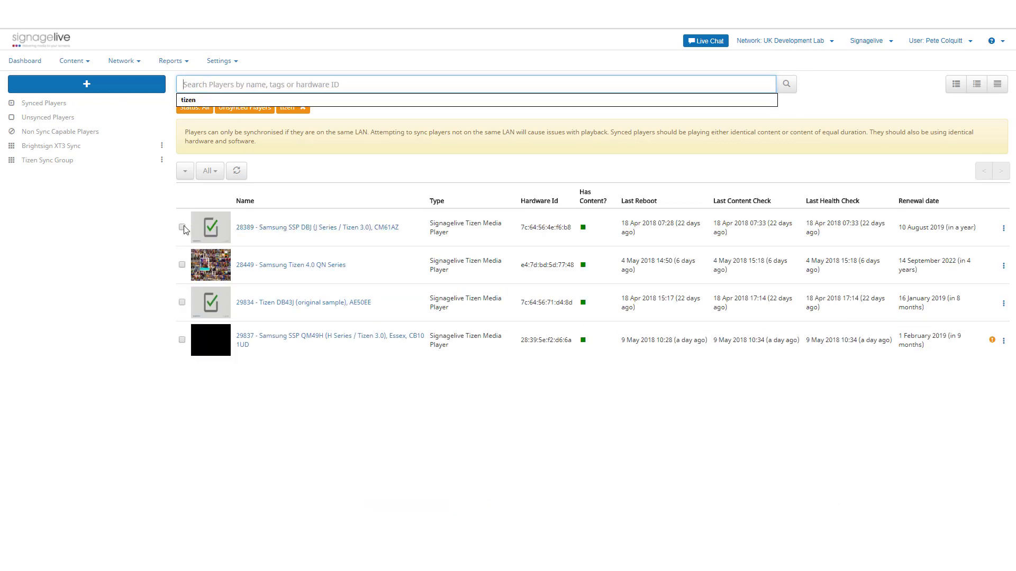
pyautogui.click(181, 228)
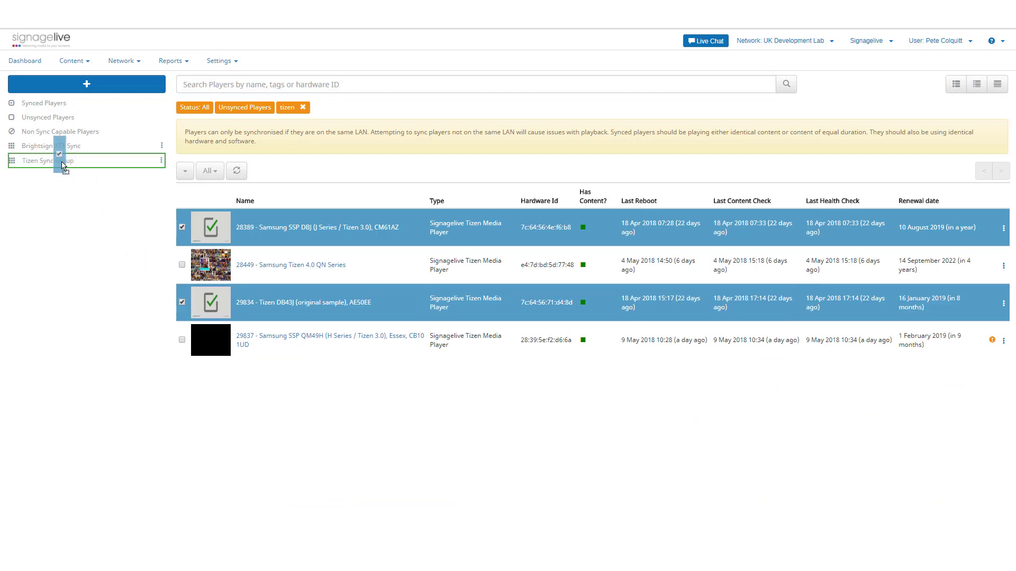
pyautogui.click(47, 160)
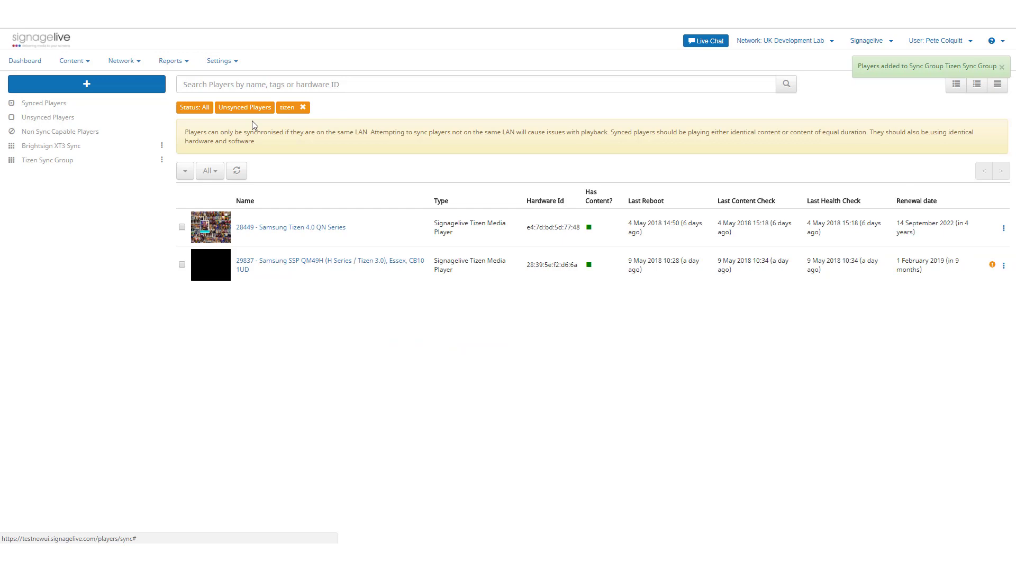
# Try adding a BrightSign player, see the player-type error, then clear the brightsign filter
pyautogui.write('bright')
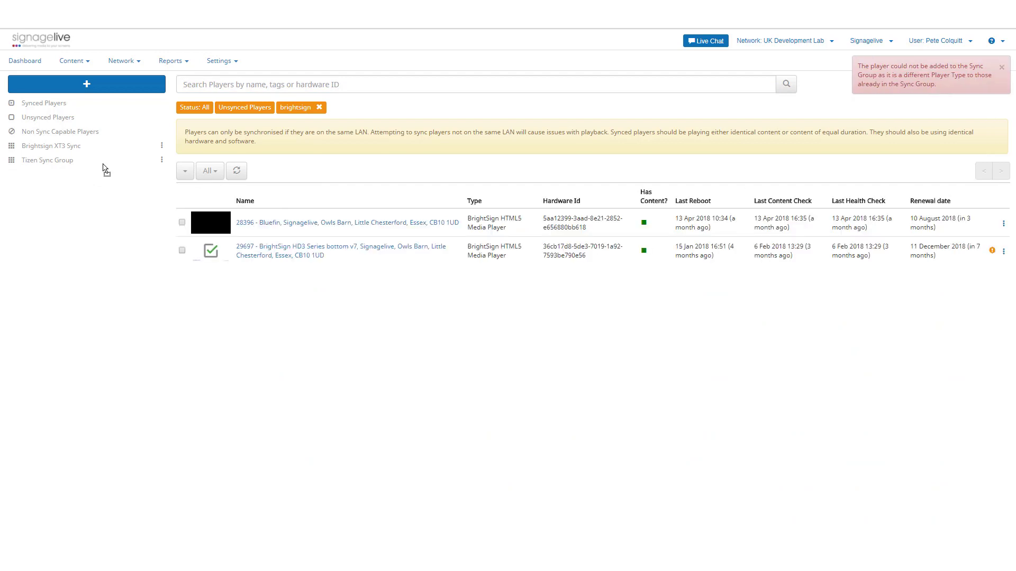
pyautogui.click(318, 107)
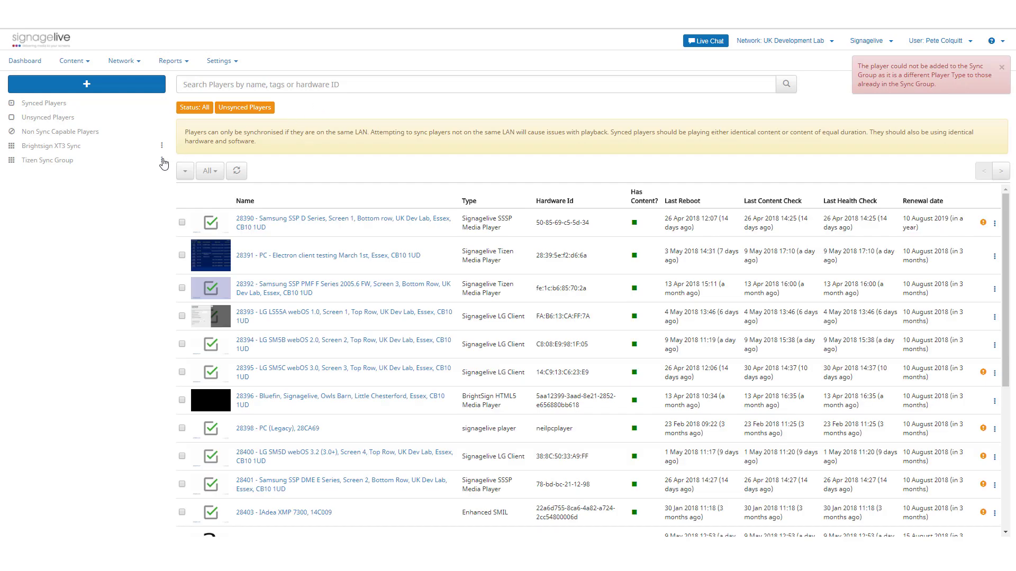
# Open Properties for Tizen Sync Group from its three-dot menu
pyautogui.click(162, 145)
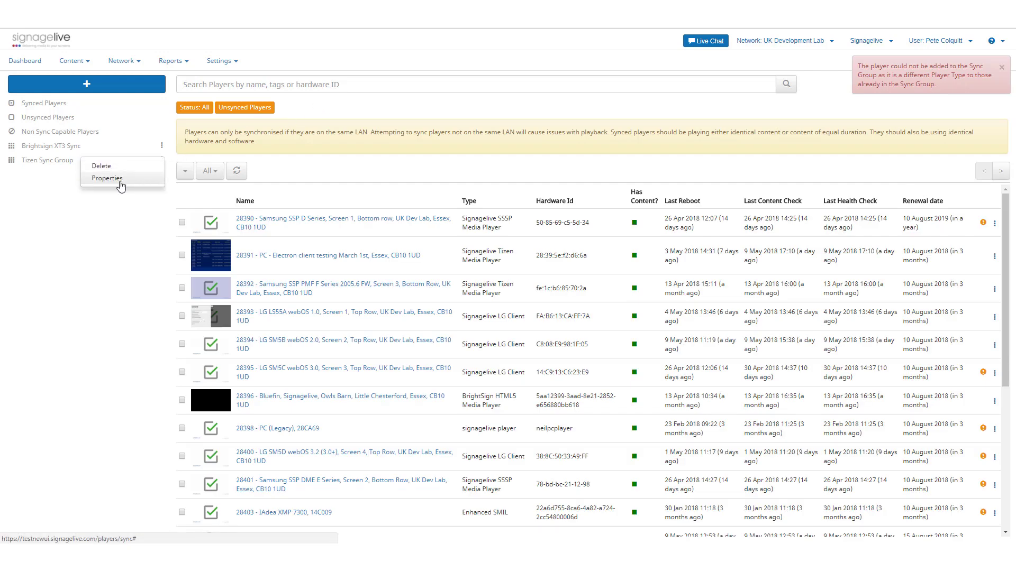
pyautogui.click(106, 179)
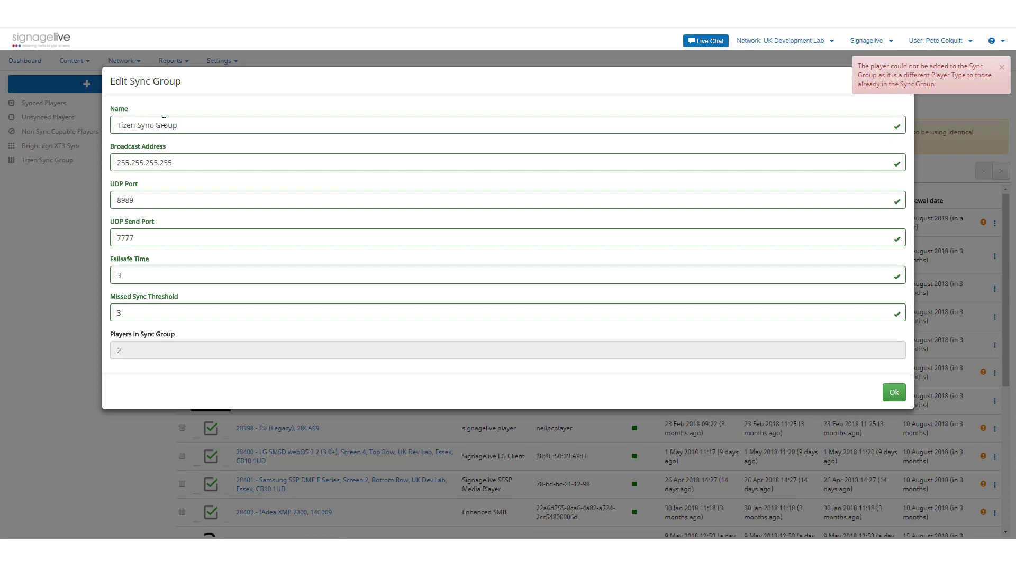